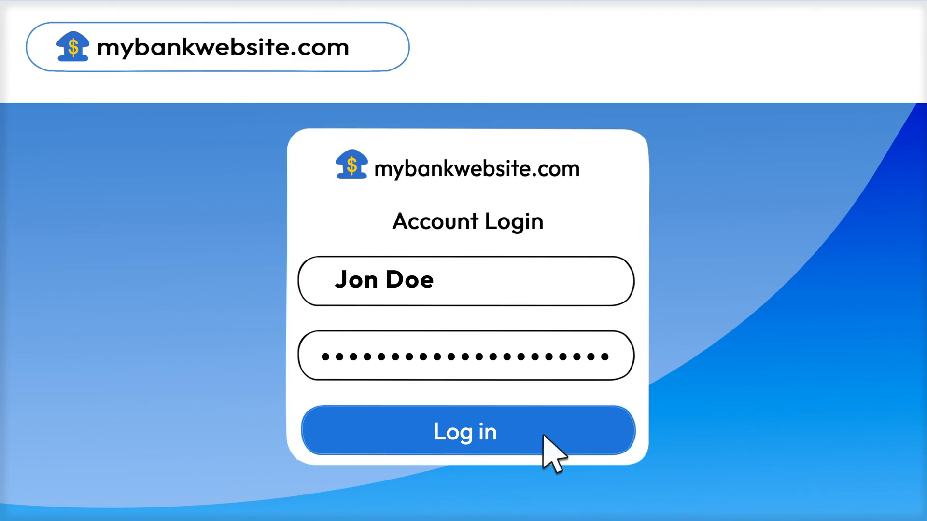
pyautogui.click(465, 431)
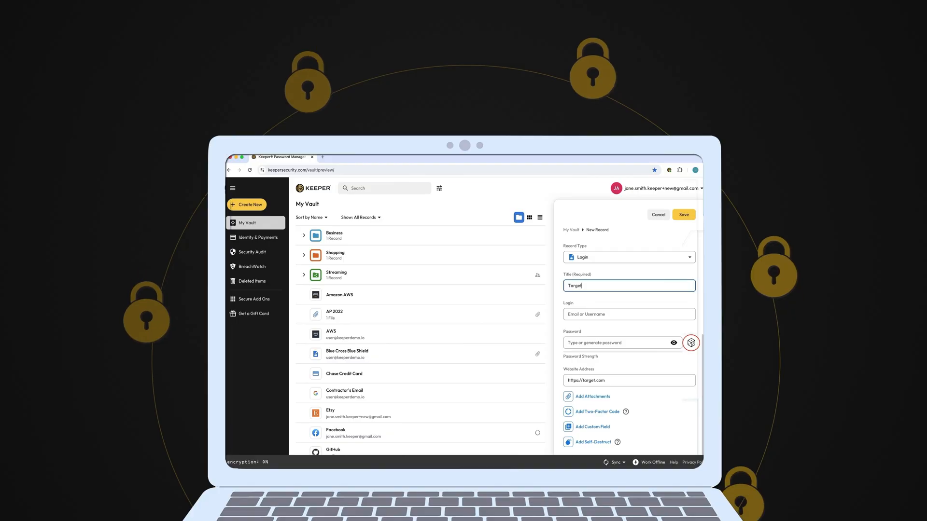
pyautogui.click(690, 343)
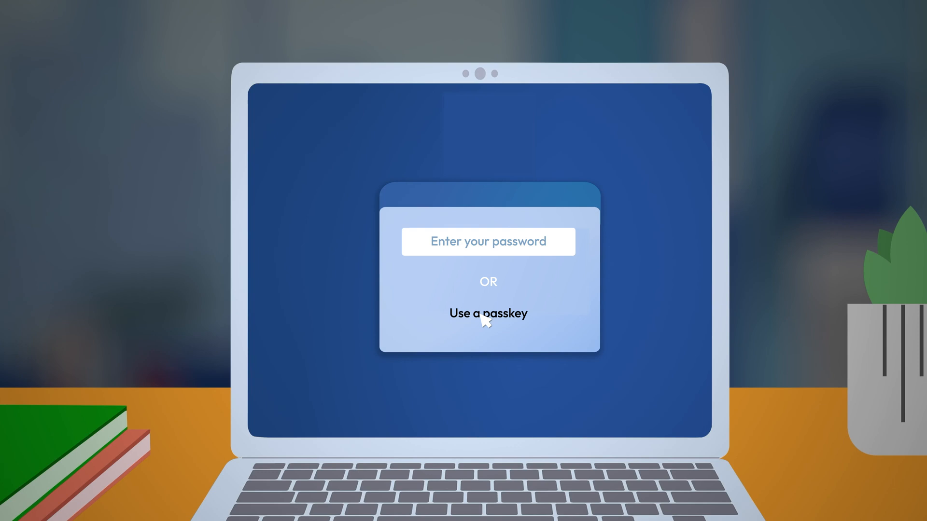
# Choose 'Use a passkey' to bring up the face and fingerprint verification prompt
pyautogui.click(488, 313)
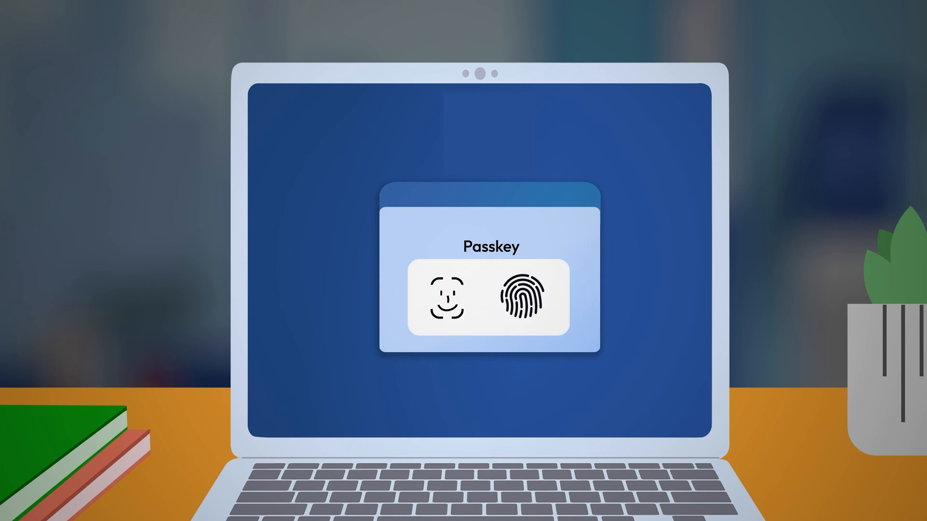